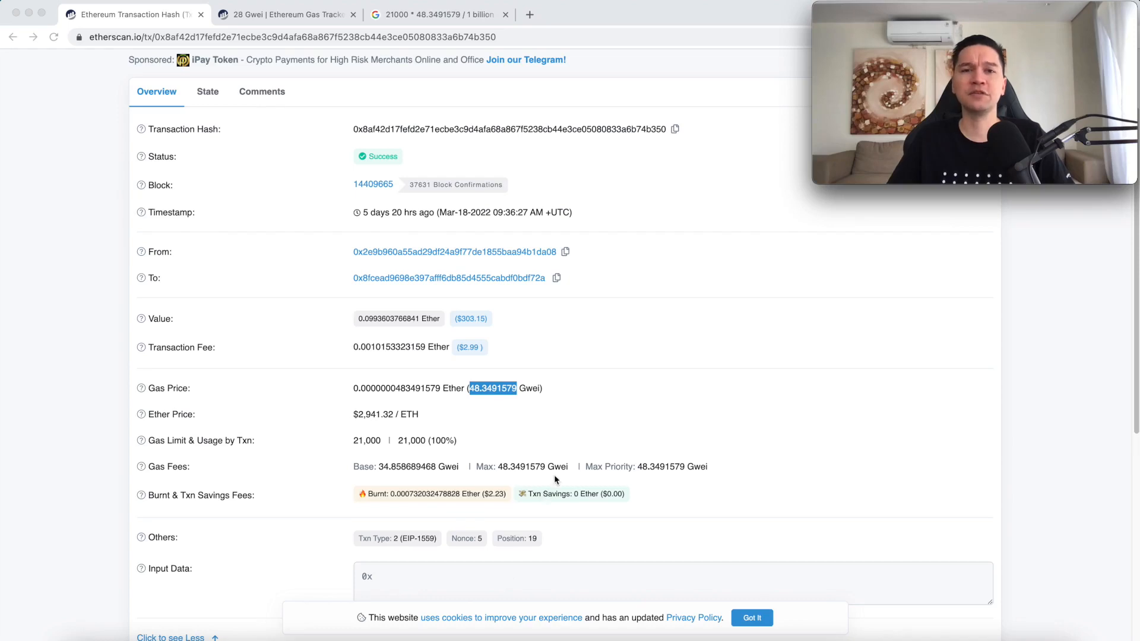
{"action": "mouse_move", "coordinate": [577, 410]}
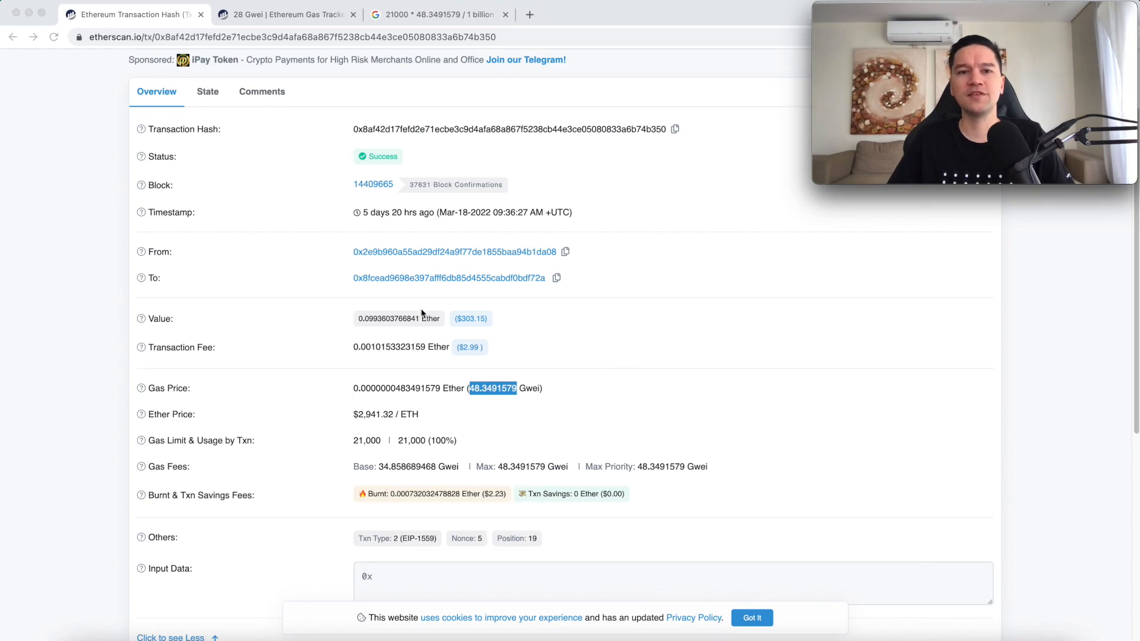
{"action": "mouse_move", "coordinate": [390, 247]}
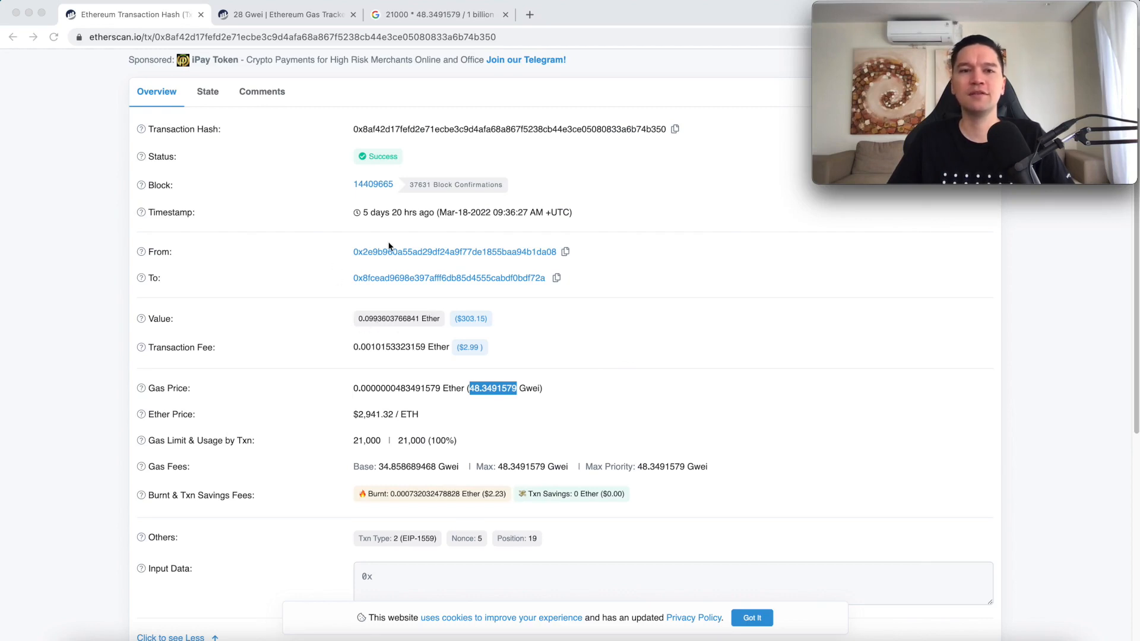
{"action": "mouse_move", "coordinate": [397, 281]}
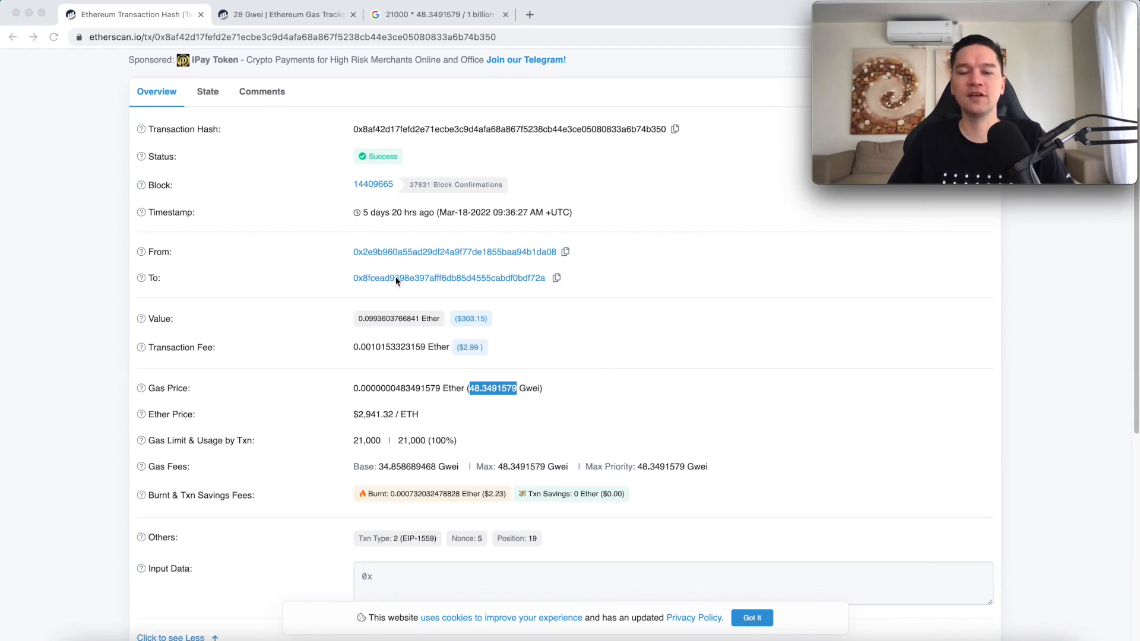
{"action": "mouse_move", "coordinate": [364, 356]}
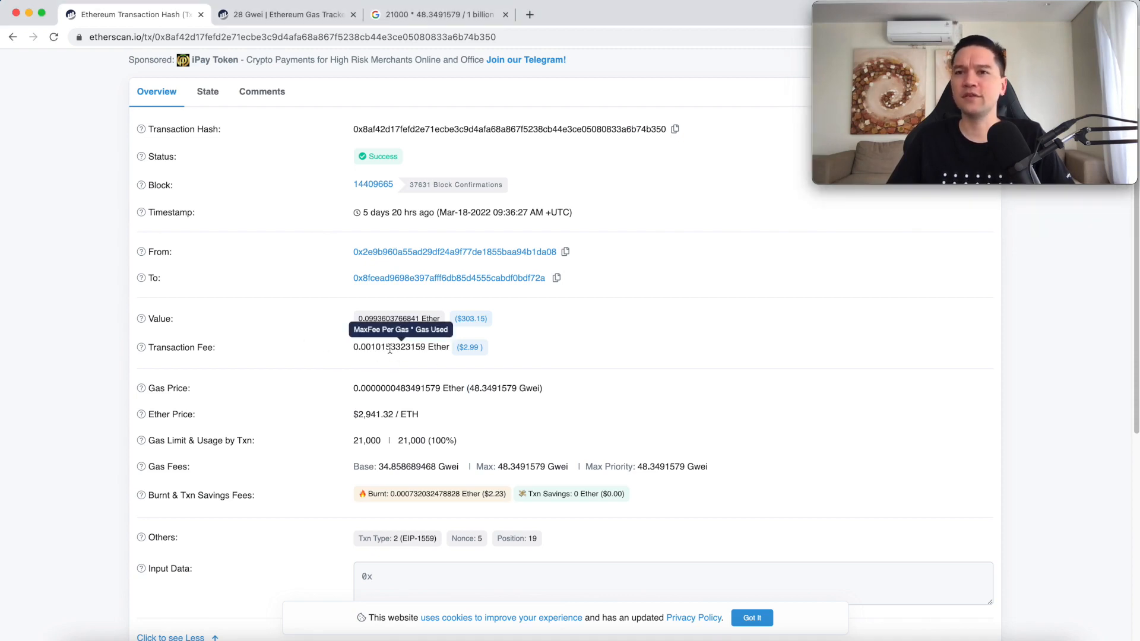
{"action": "mouse_move", "coordinate": [196, 348]}
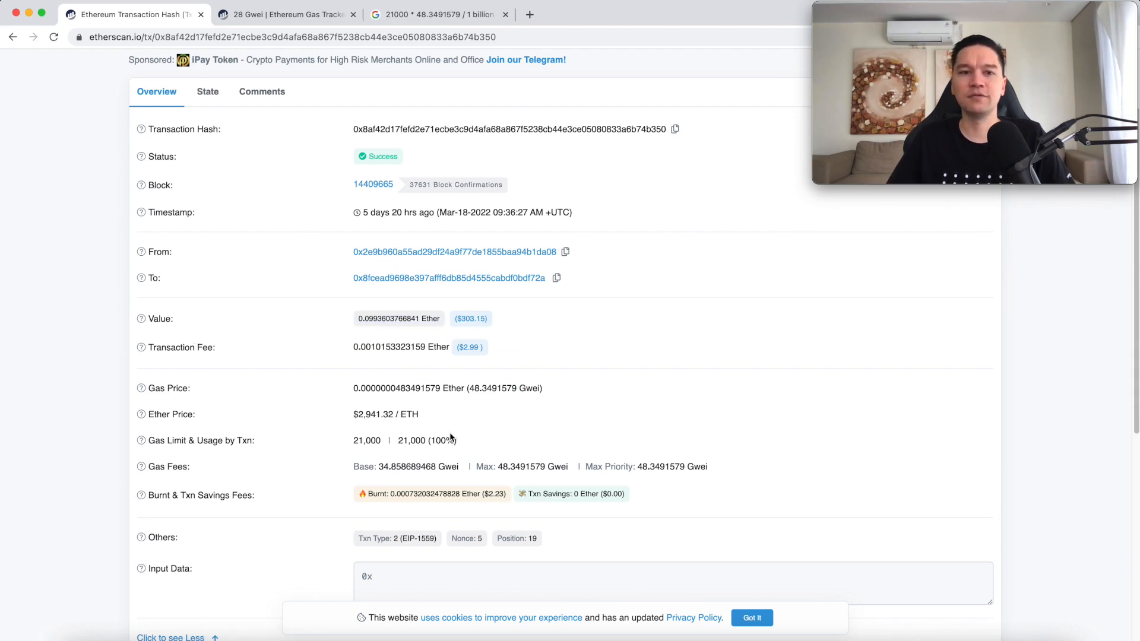
{"action": "mouse_move", "coordinate": [413, 440]}
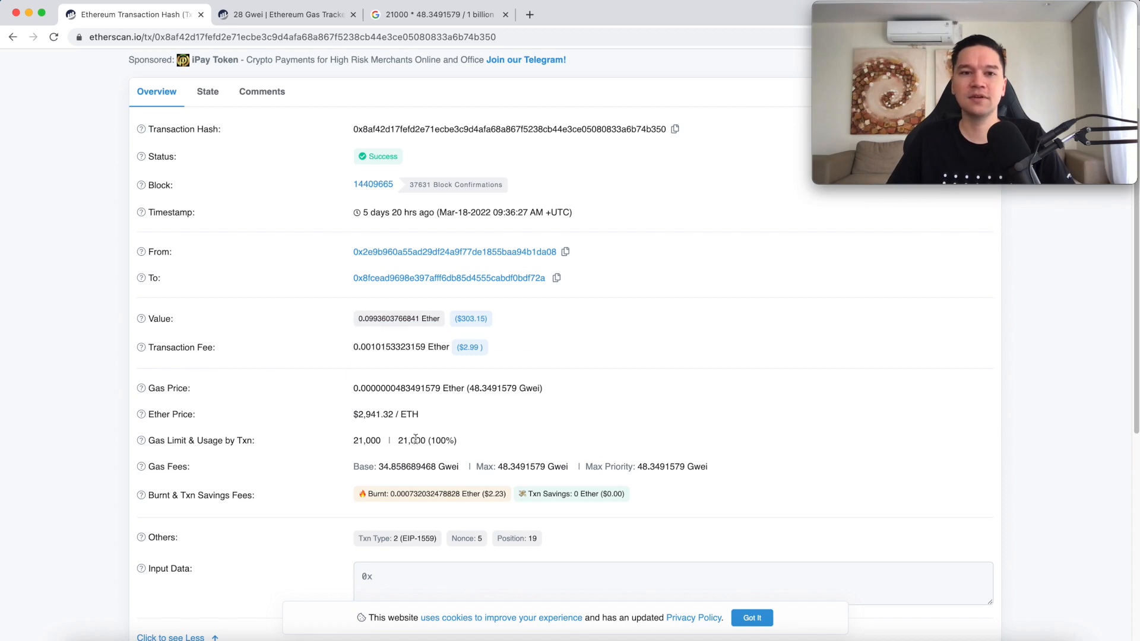
- Expand the transaction details to show gas limit, usage, gas fees and burnt fees
{"action": "scroll", "scroll_direction": "down", "scroll_amount": 3}
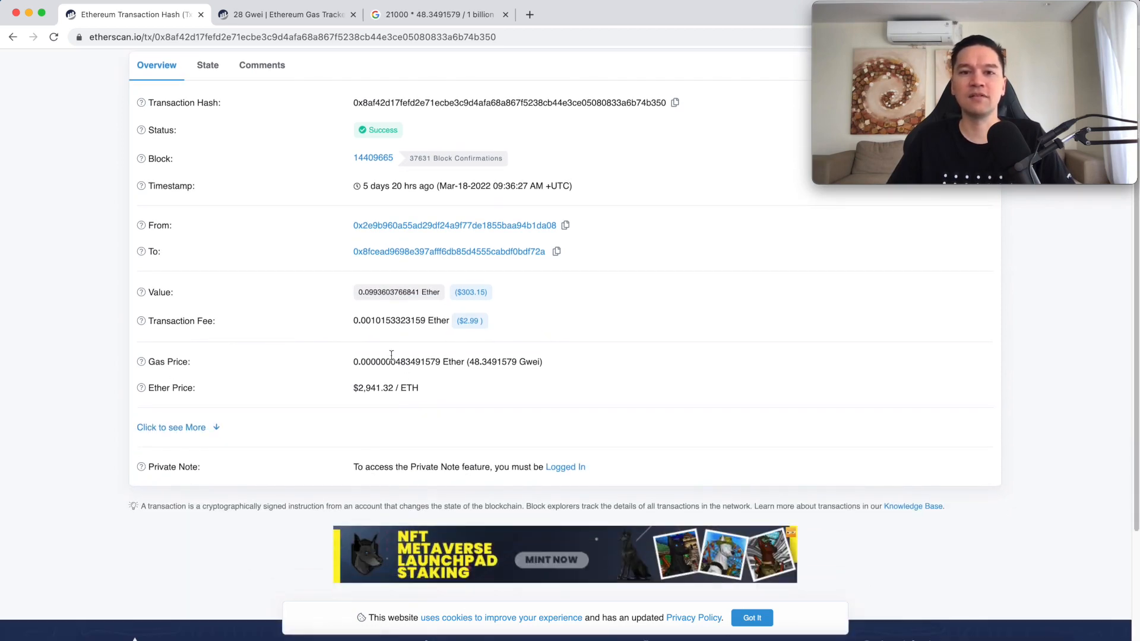
{"action": "mouse_move", "coordinate": [191, 435]}
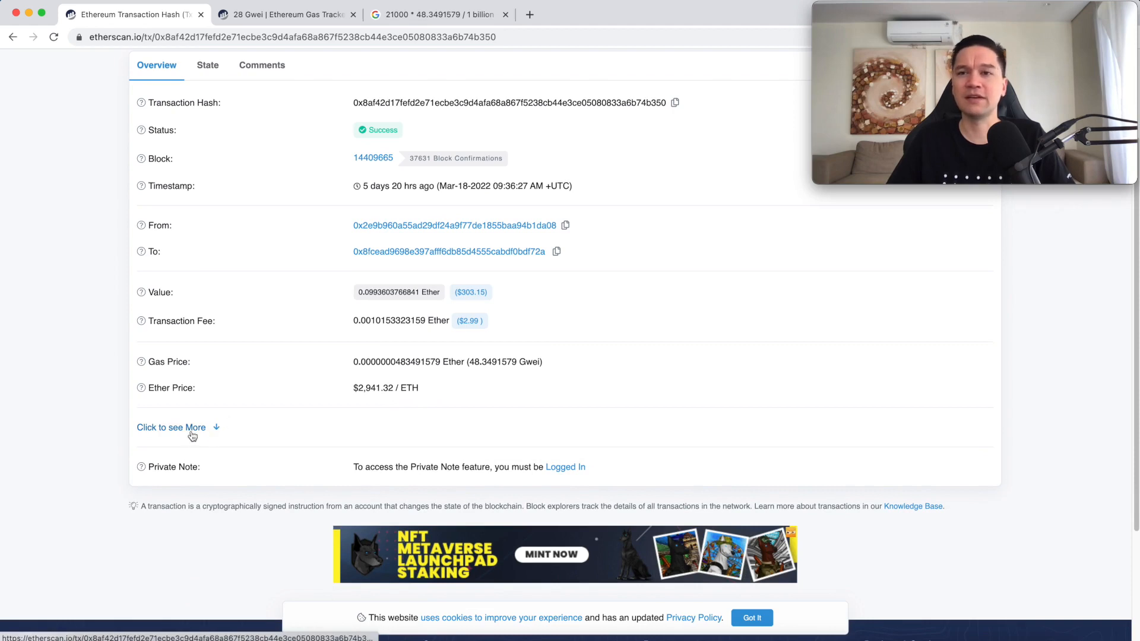
{"action": "left_click", "coordinate": [171, 427]}
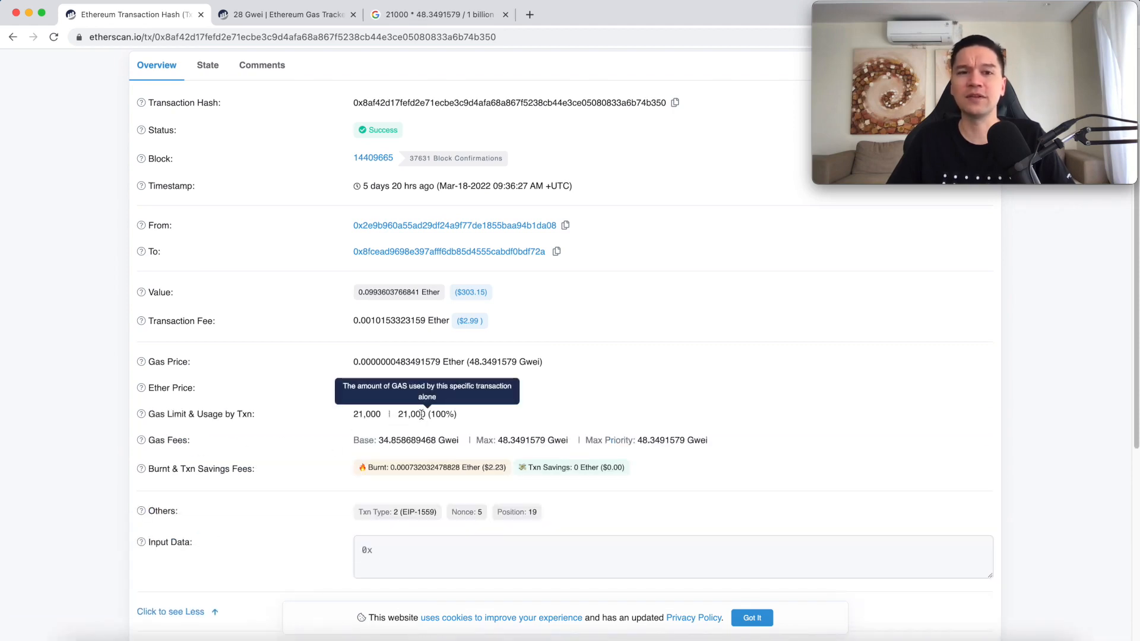
{"action": "mouse_move", "coordinate": [363, 424]}
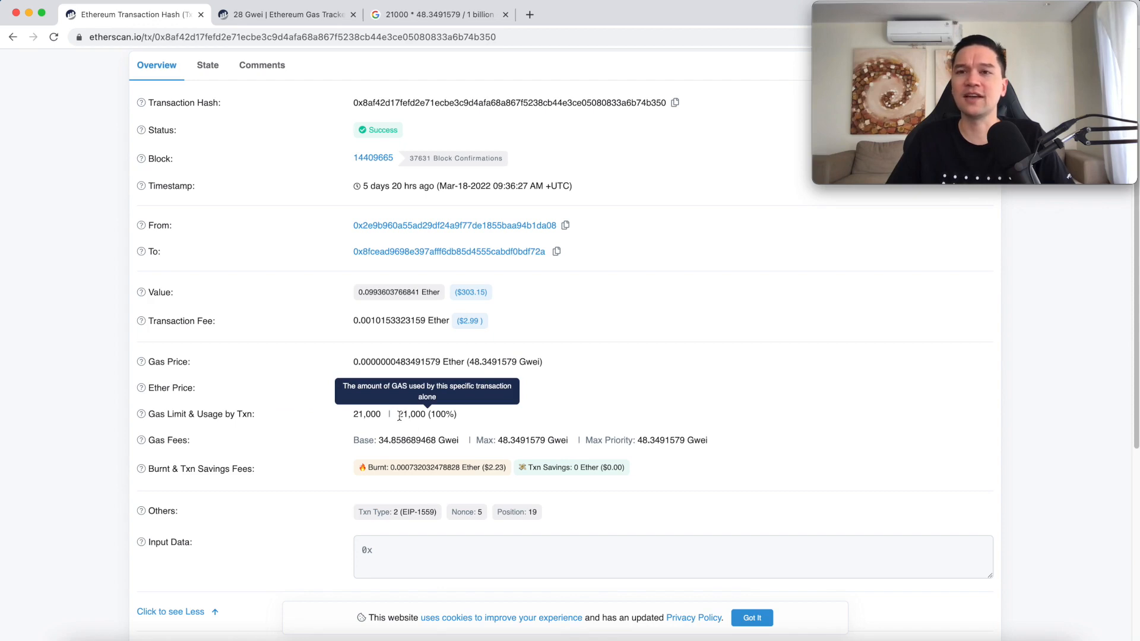
{"action": "mouse_move", "coordinate": [448, 376]}
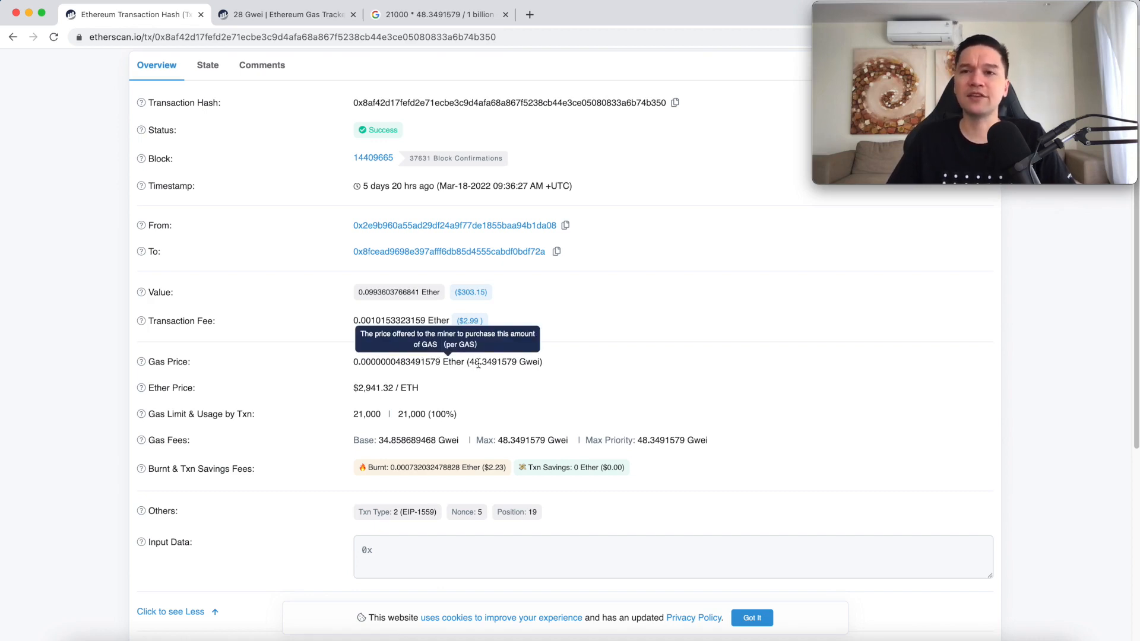
{"action": "mouse_move", "coordinate": [528, 364]}
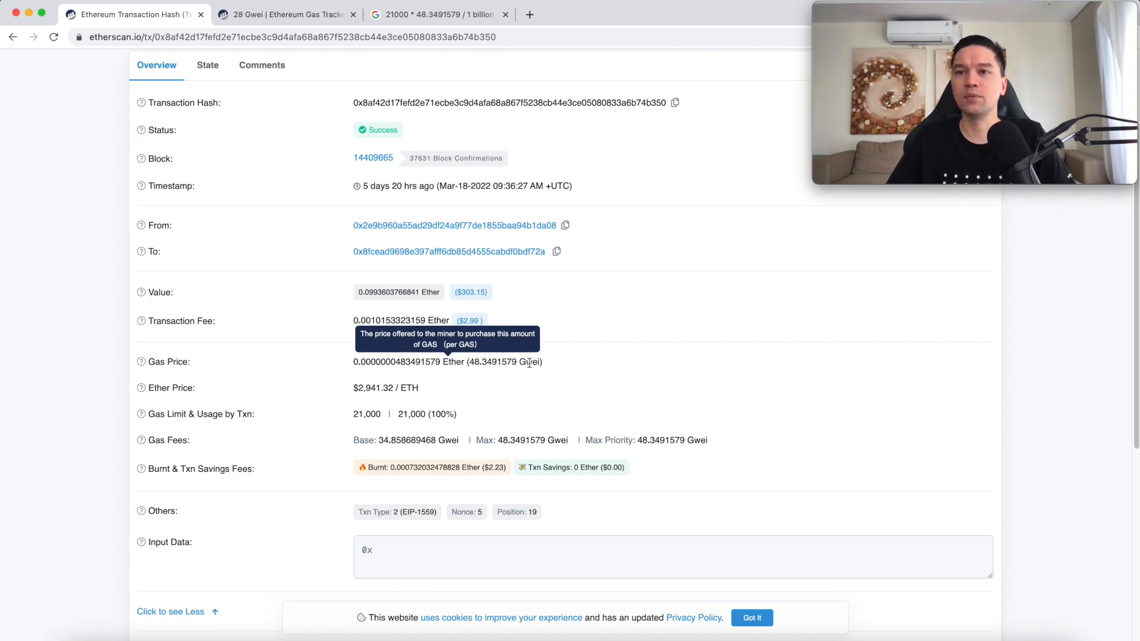
{"action": "mouse_move", "coordinate": [484, 379]}
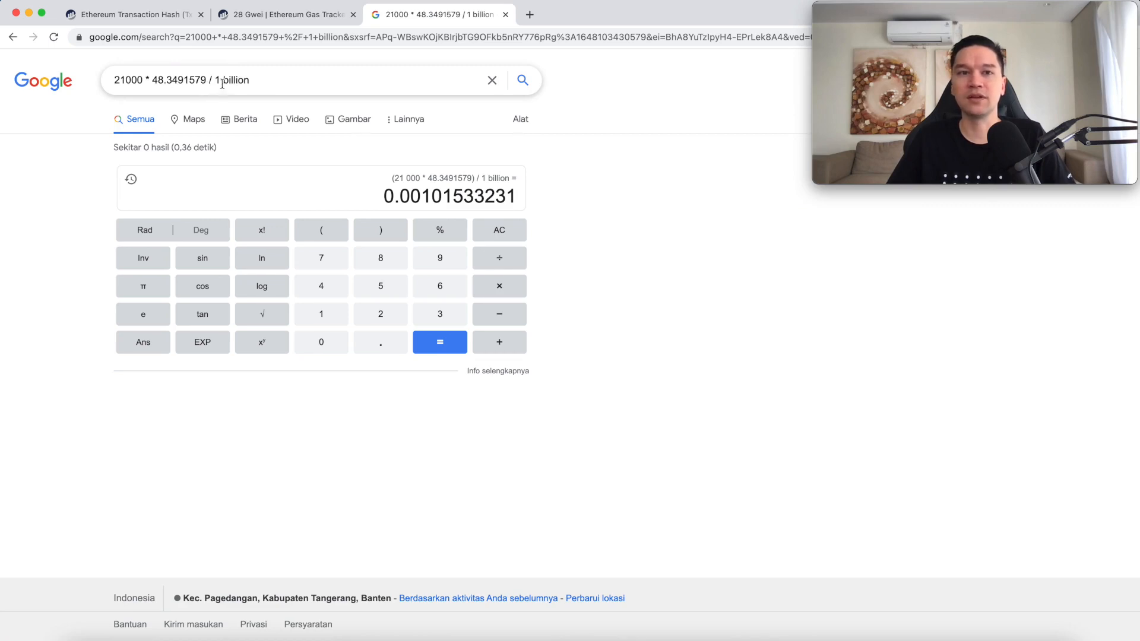
{"action": "mouse_move", "coordinate": [259, 79]}
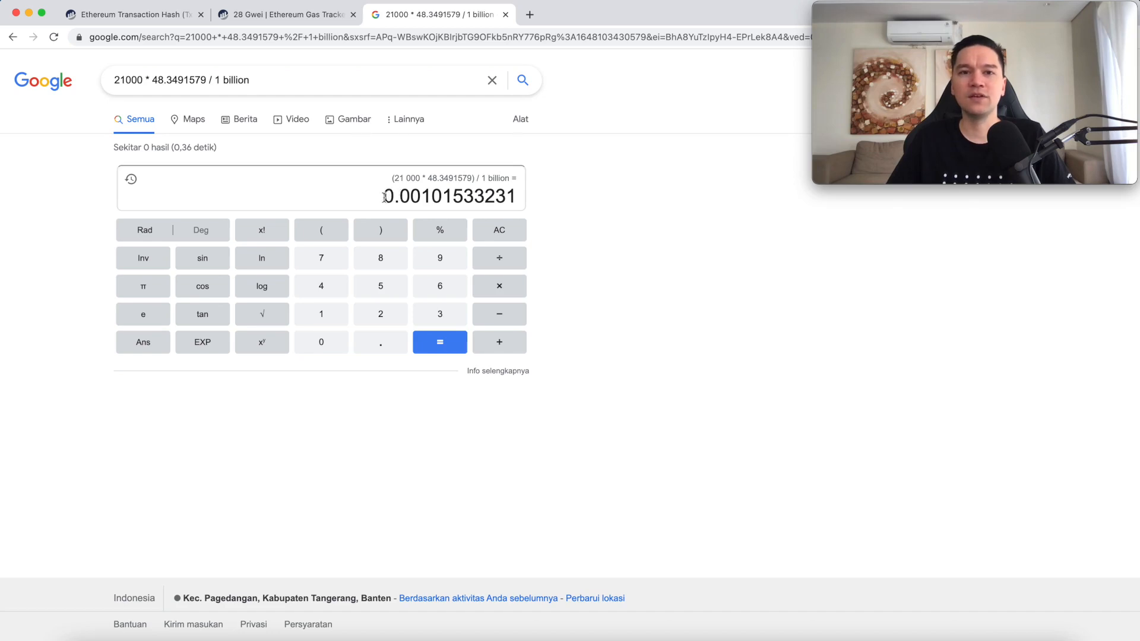
{"action": "mouse_move", "coordinate": [452, 196]}
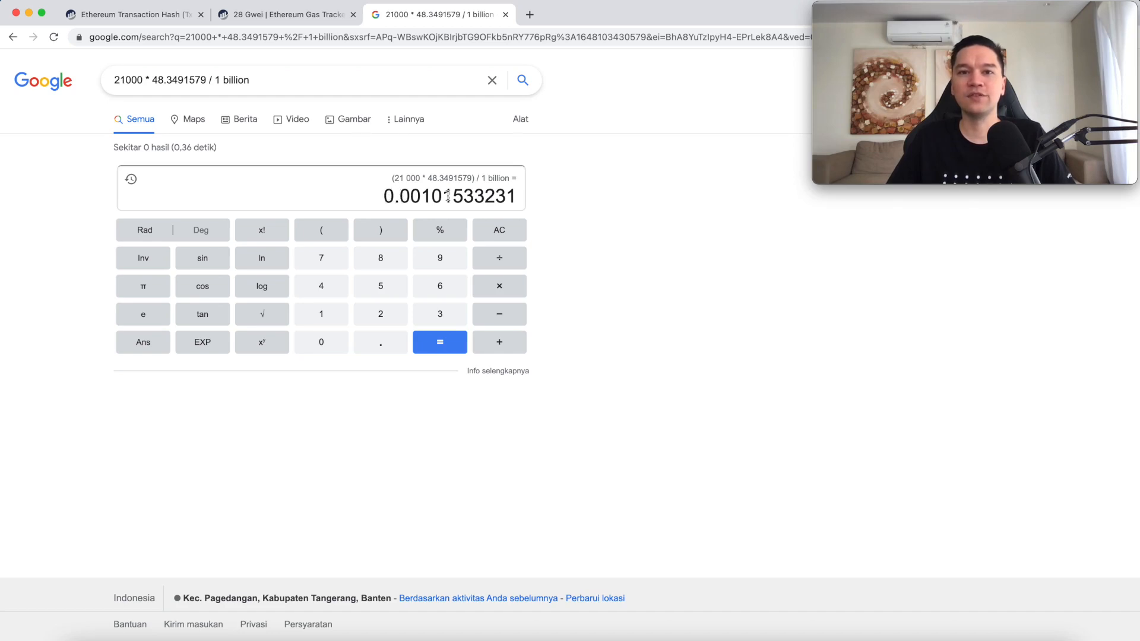
- Return to the Etherscan transaction page showing the 0.0010153323159 Ether fee
{"action": "left_click", "coordinate": [137, 14]}
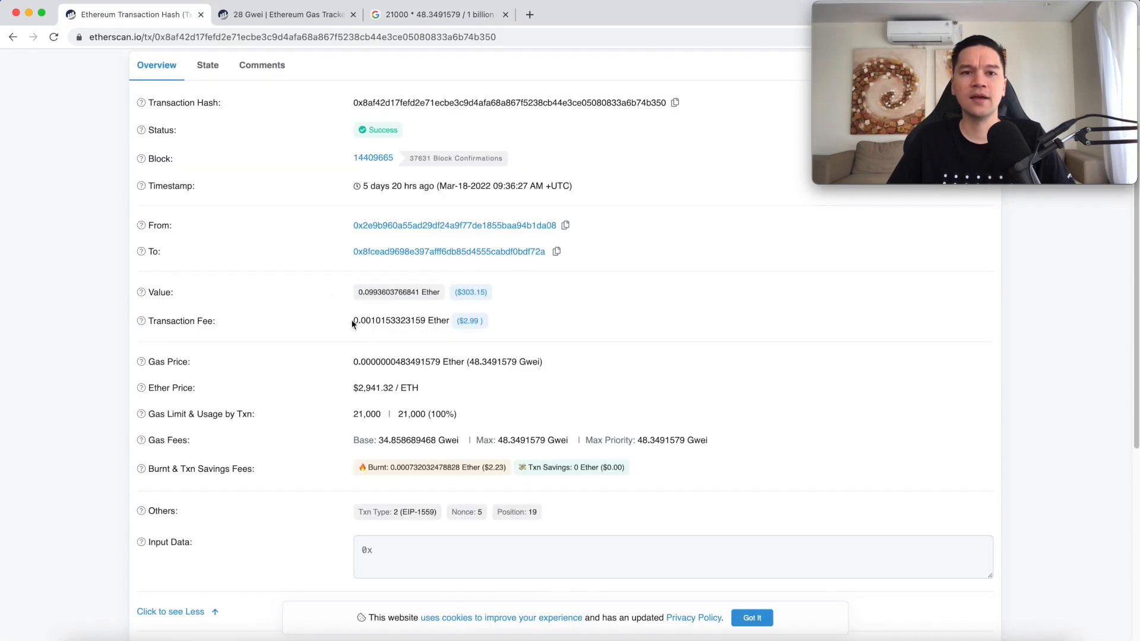
{"action": "mouse_move", "coordinate": [363, 333]}
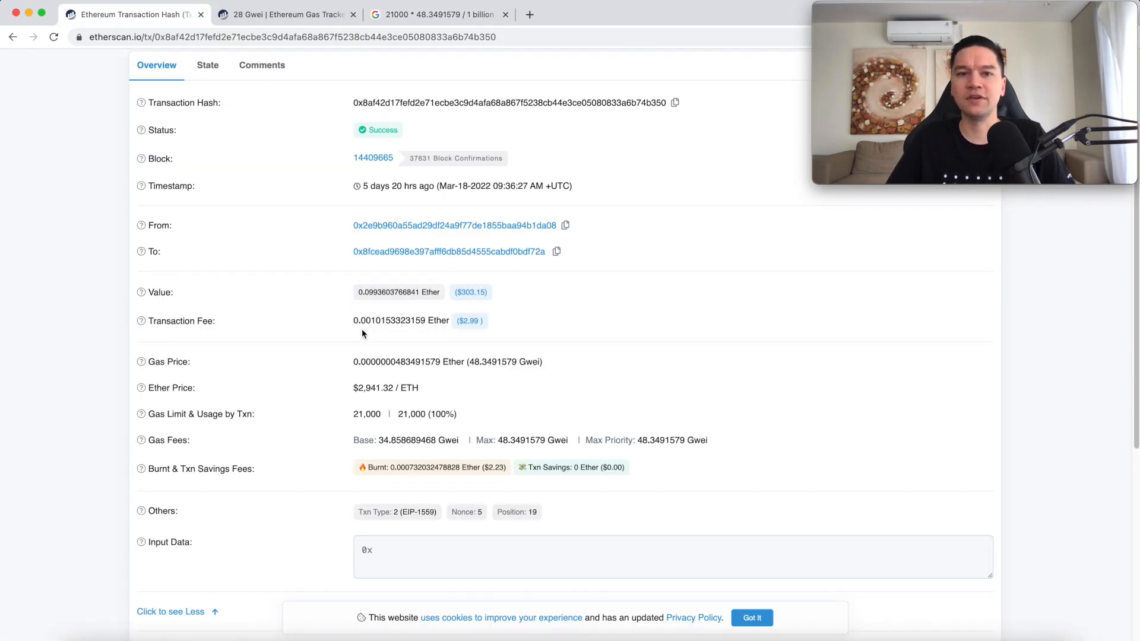
{"action": "mouse_move", "coordinate": [377, 330]}
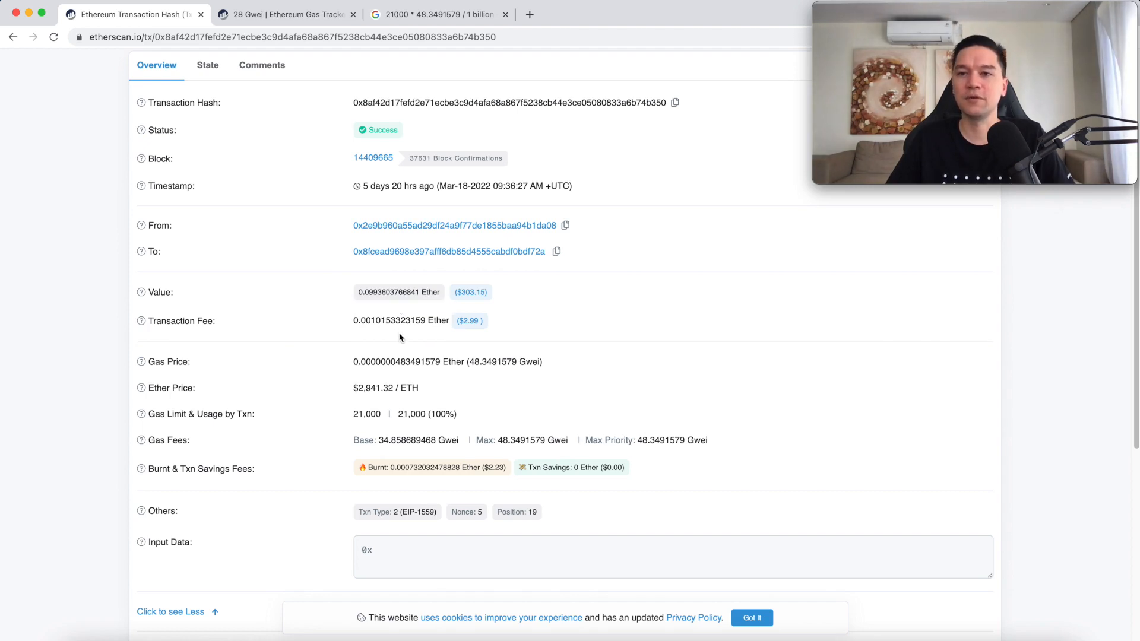
{"action": "mouse_move", "coordinate": [399, 327]}
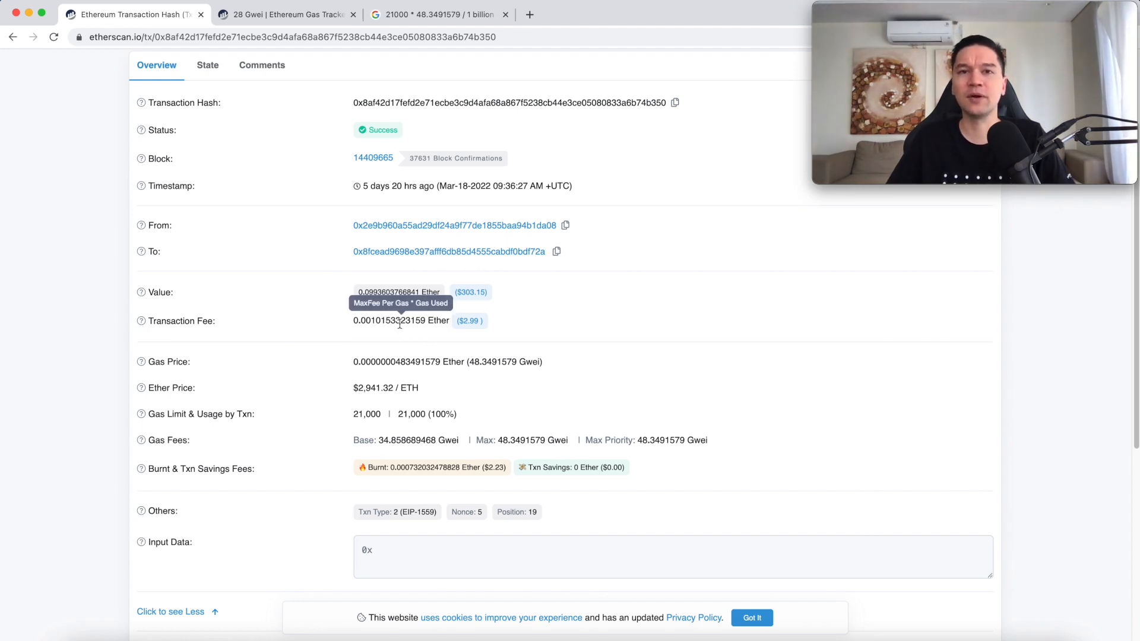
- Multiply the Google calculator fee result by 2900, giving about 2.944 dollars
{"action": "left_click", "coordinate": [447, 15]}
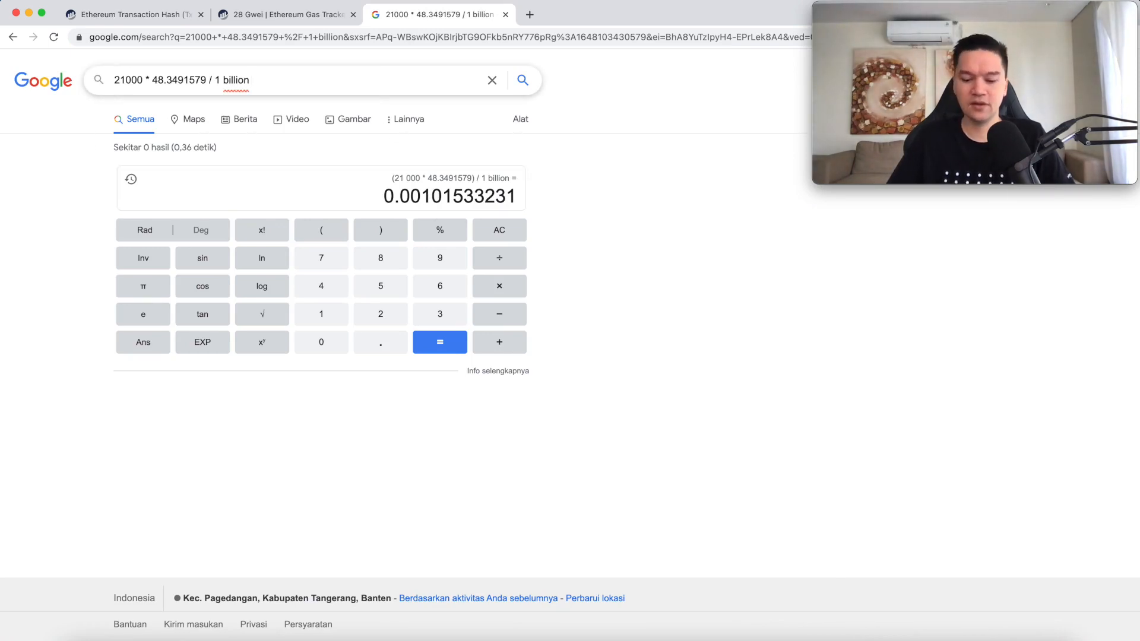
{"action": "type", "text": "*"}
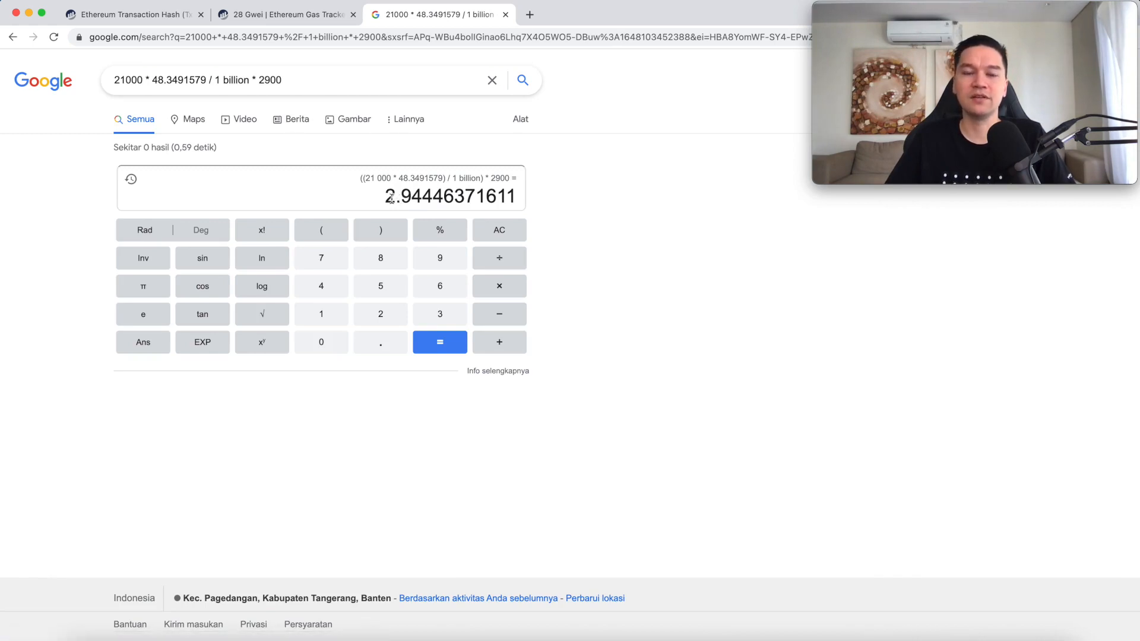
- Scroll the Etherscan transaction page down to the Gas Limit & Usage and Gas Price values
{"action": "left_click", "coordinate": [142, 13]}
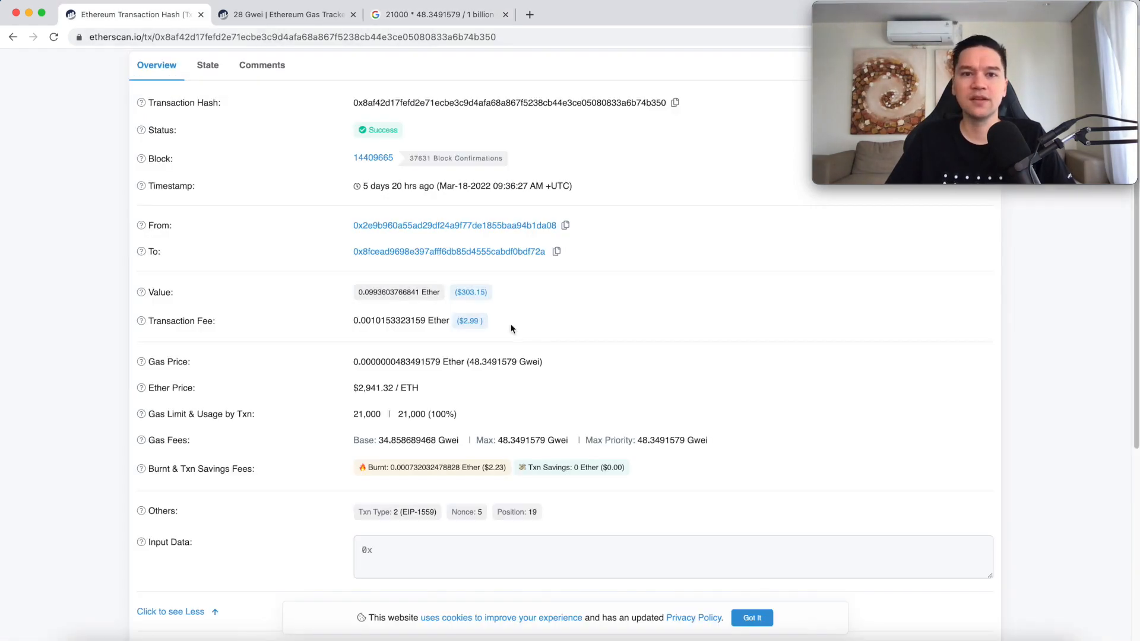
{"action": "mouse_move", "coordinate": [470, 324]}
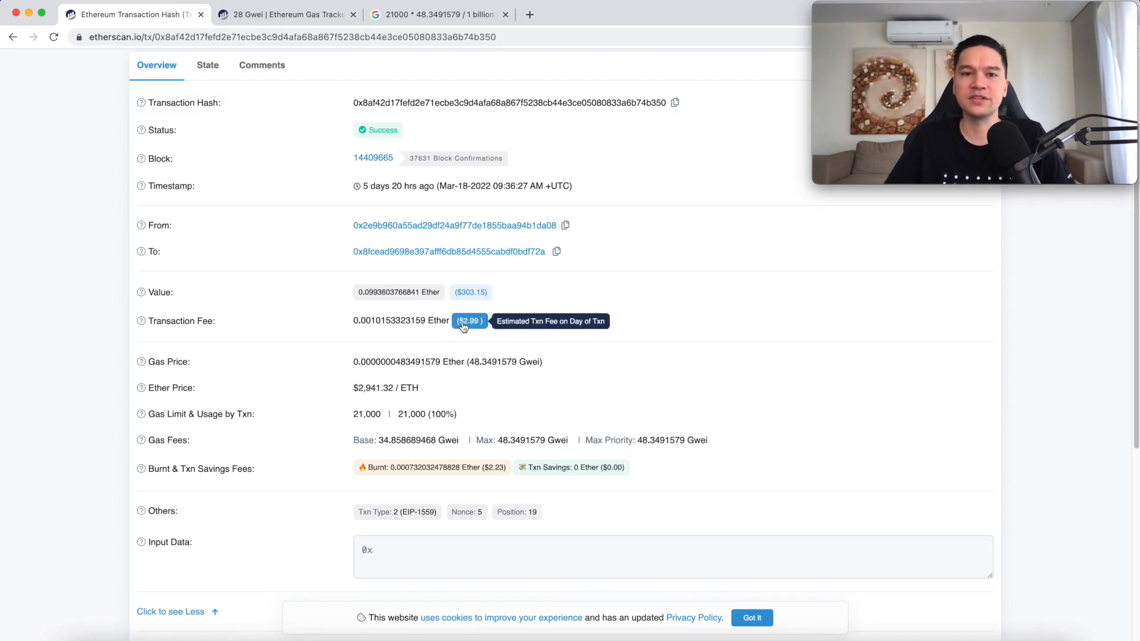
{"action": "scroll", "scroll_direction": "down", "scroll_amount": 3}
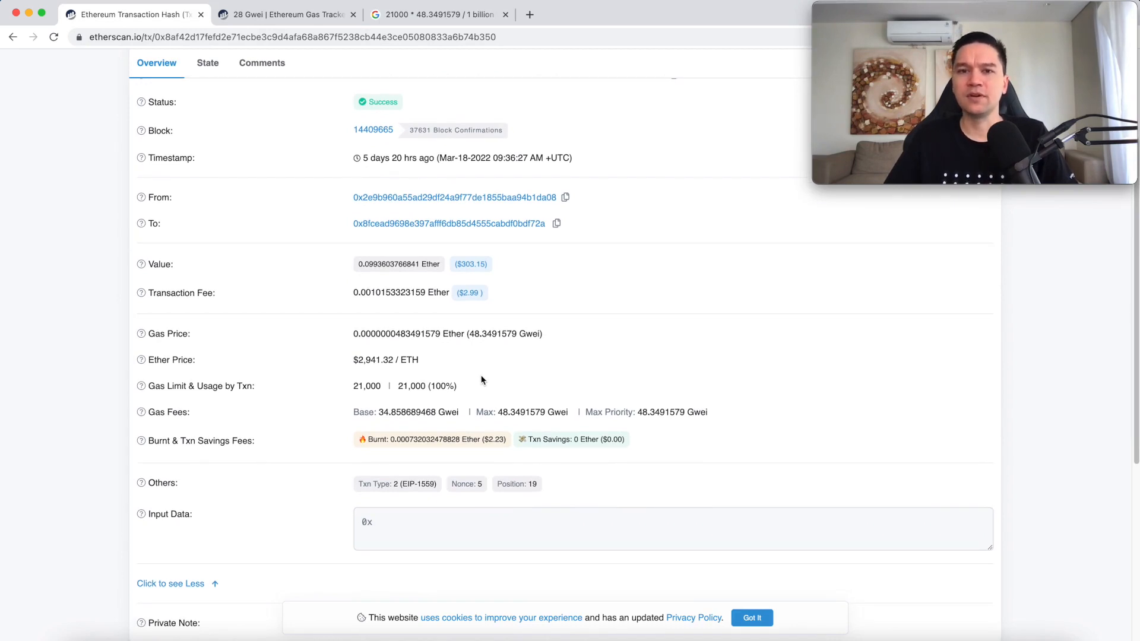
{"action": "mouse_move", "coordinate": [423, 384]}
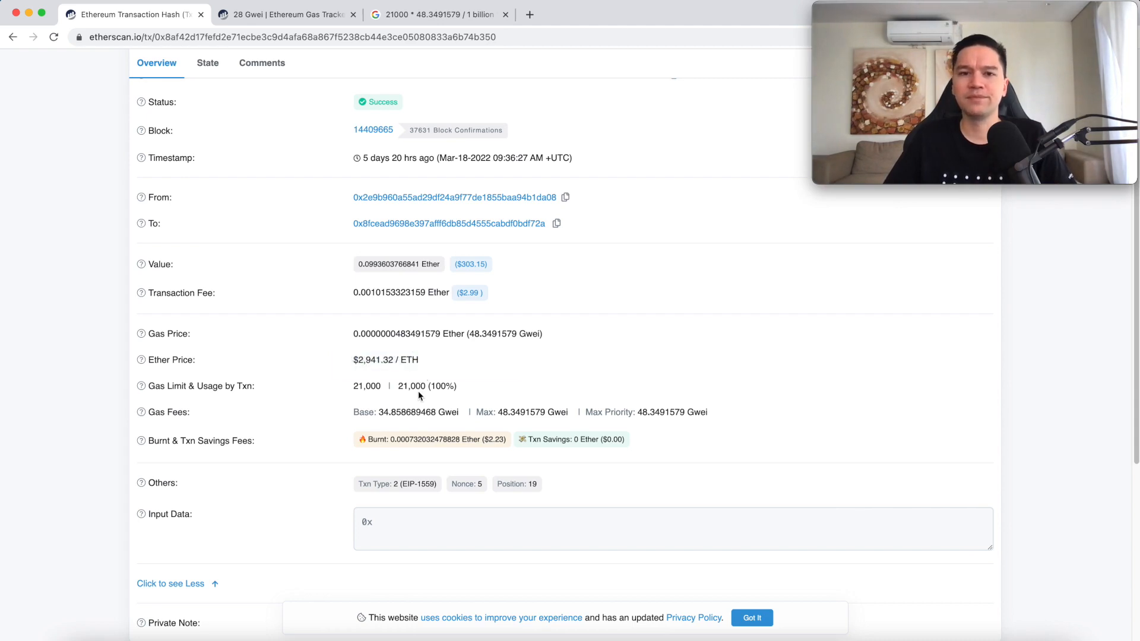
{"action": "mouse_move", "coordinate": [418, 389]}
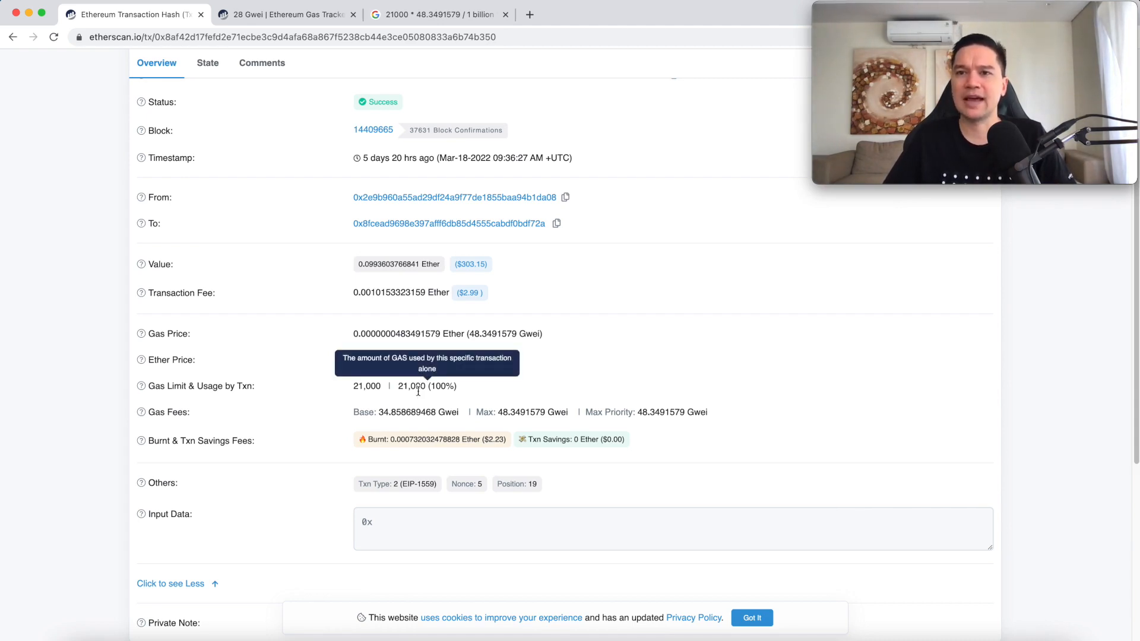
{"action": "mouse_move", "coordinate": [474, 334]}
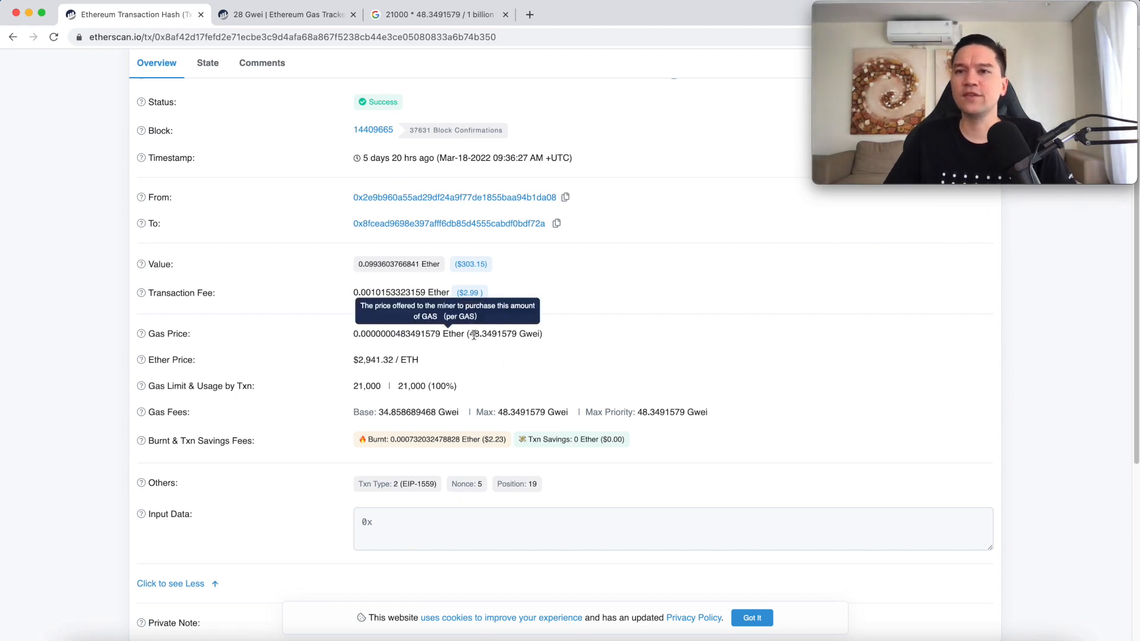
{"action": "mouse_move", "coordinate": [471, 353]}
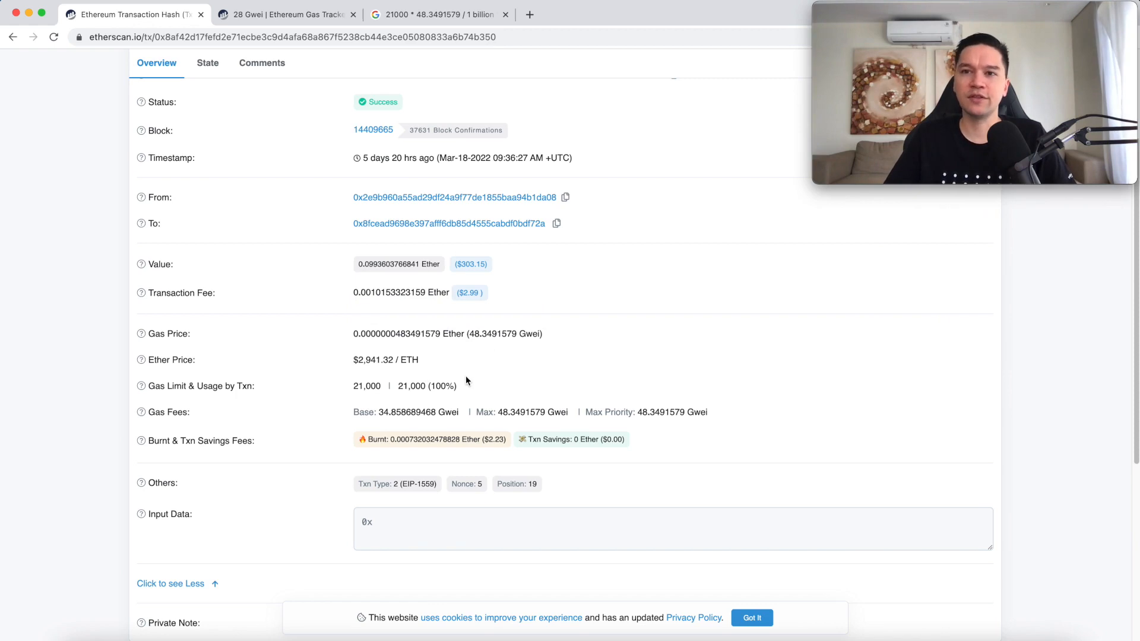
{"action": "mouse_move", "coordinate": [408, 390]}
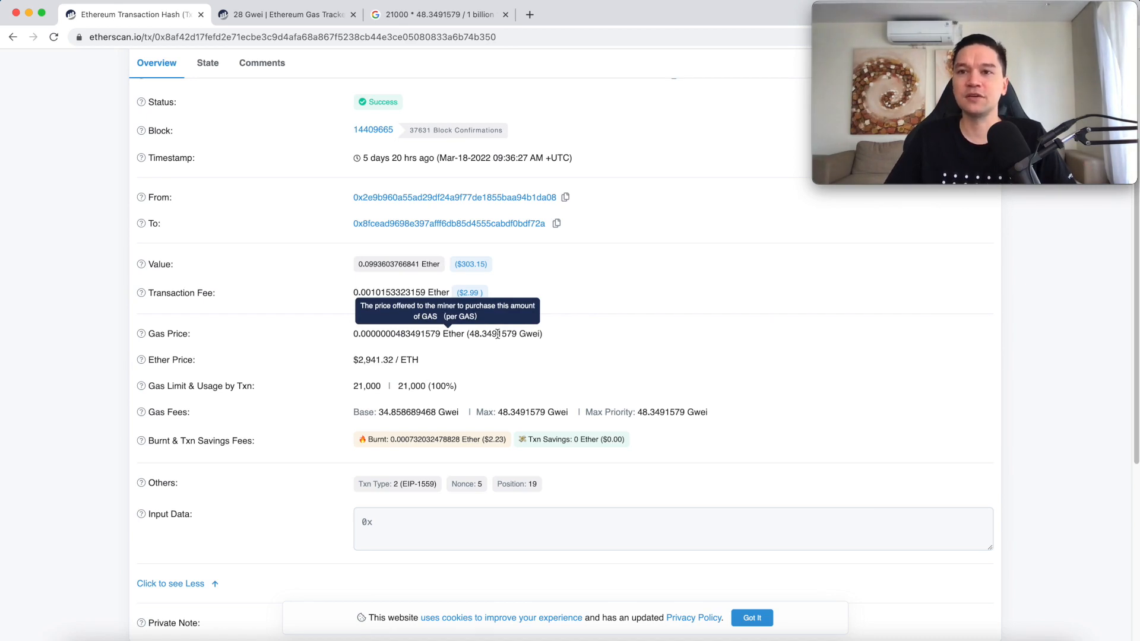
{"action": "mouse_move", "coordinate": [311, 106]}
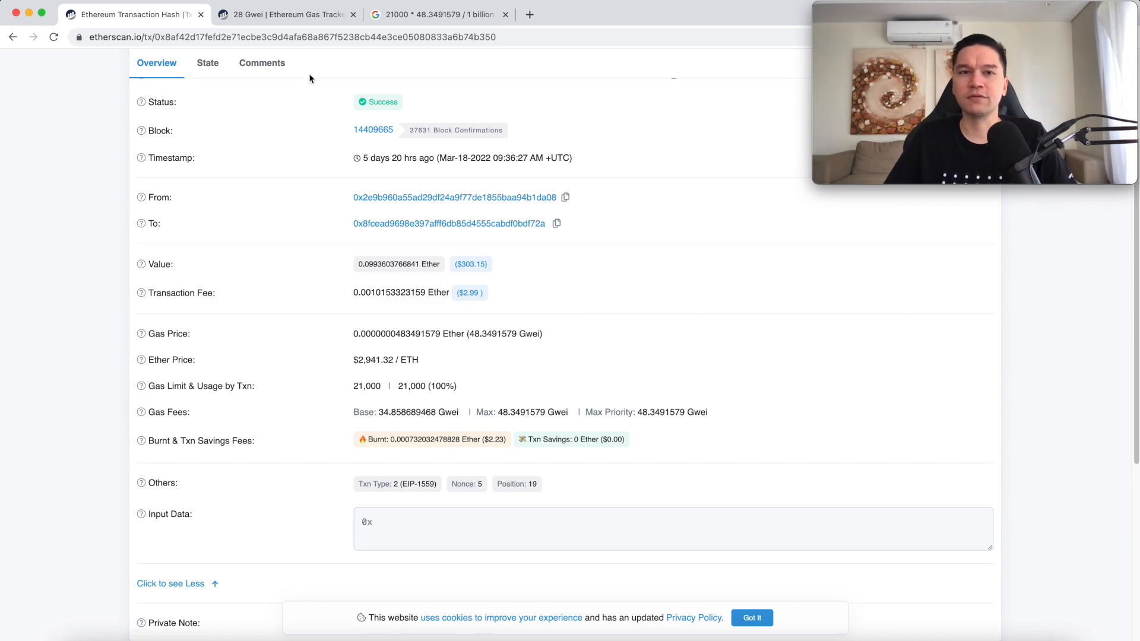
{"action": "left_click", "coordinate": [287, 13]}
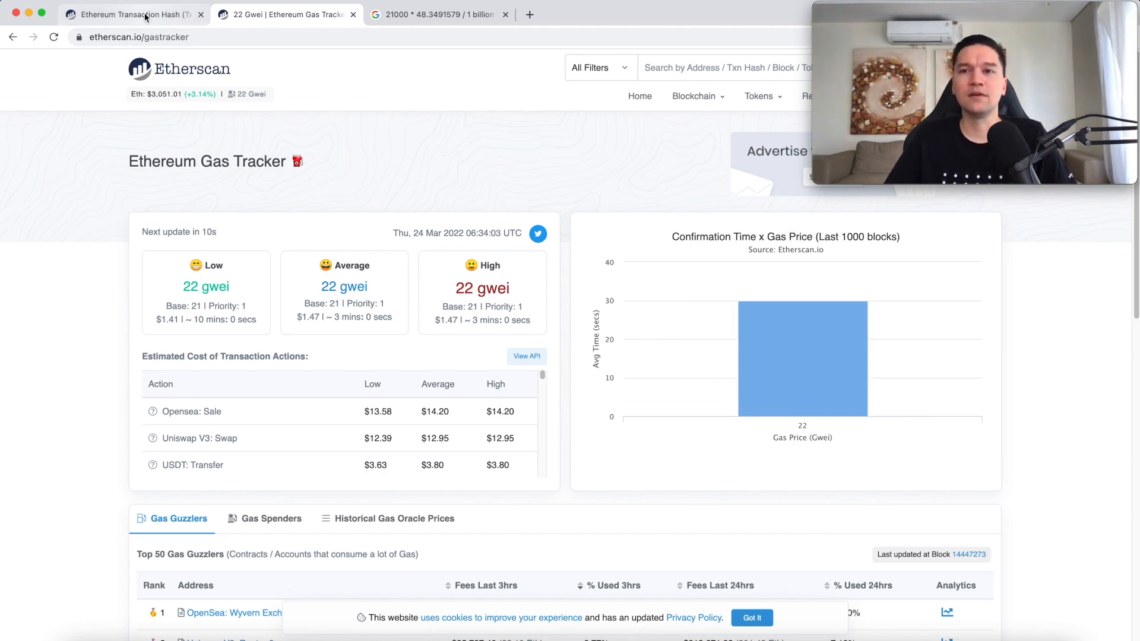
{"action": "left_click", "coordinate": [142, 13]}
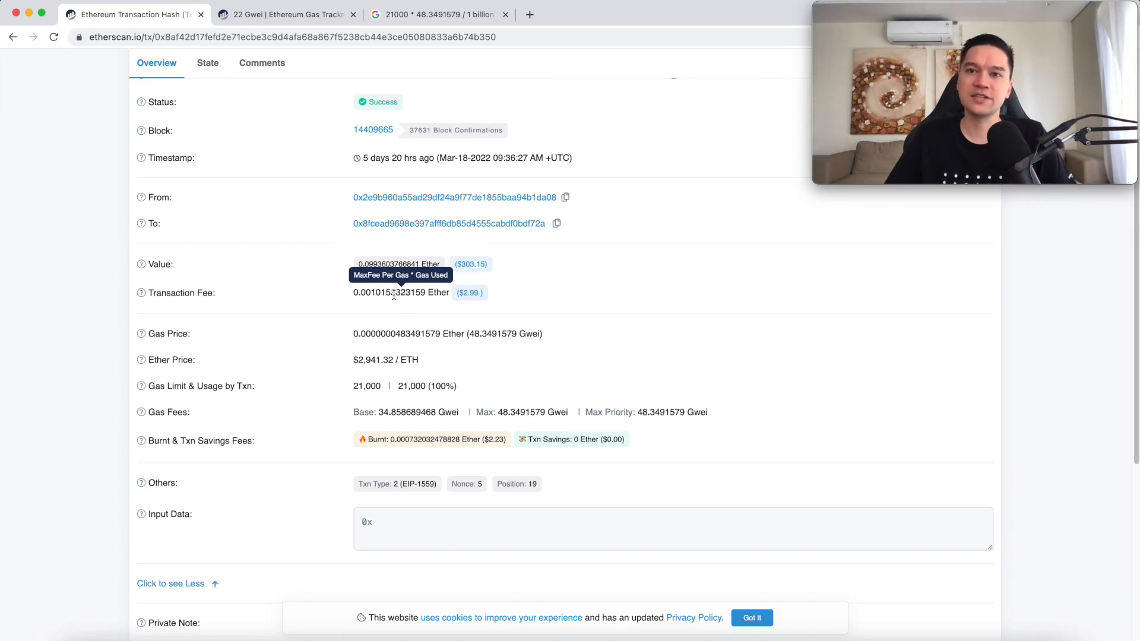
{"action": "mouse_move", "coordinate": [327, 270]}
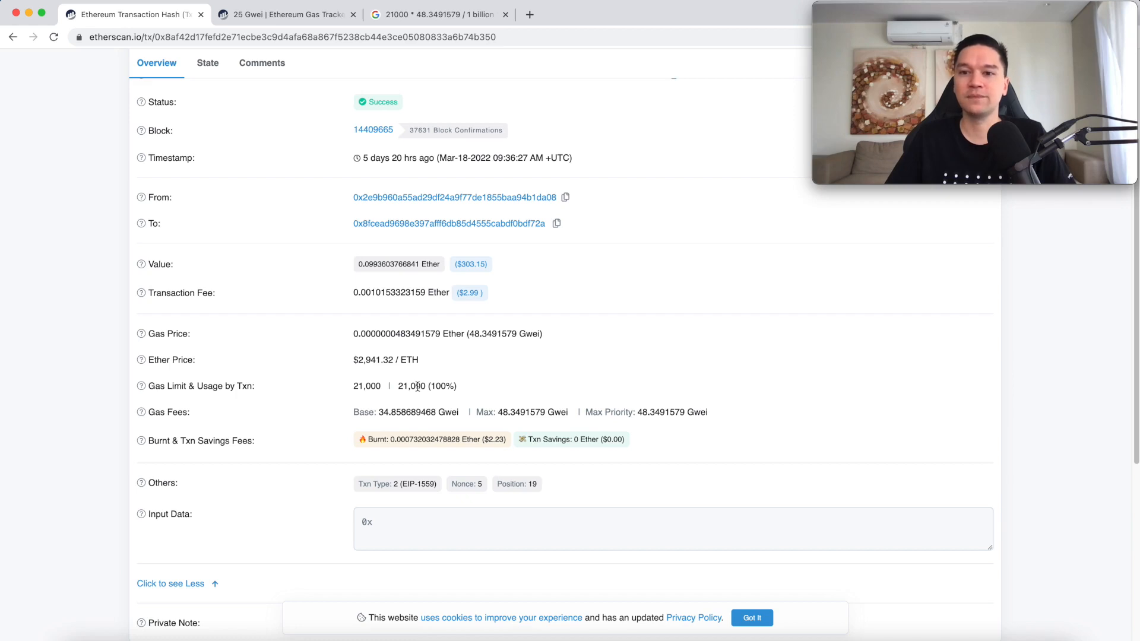
{"action": "mouse_move", "coordinate": [485, 365]}
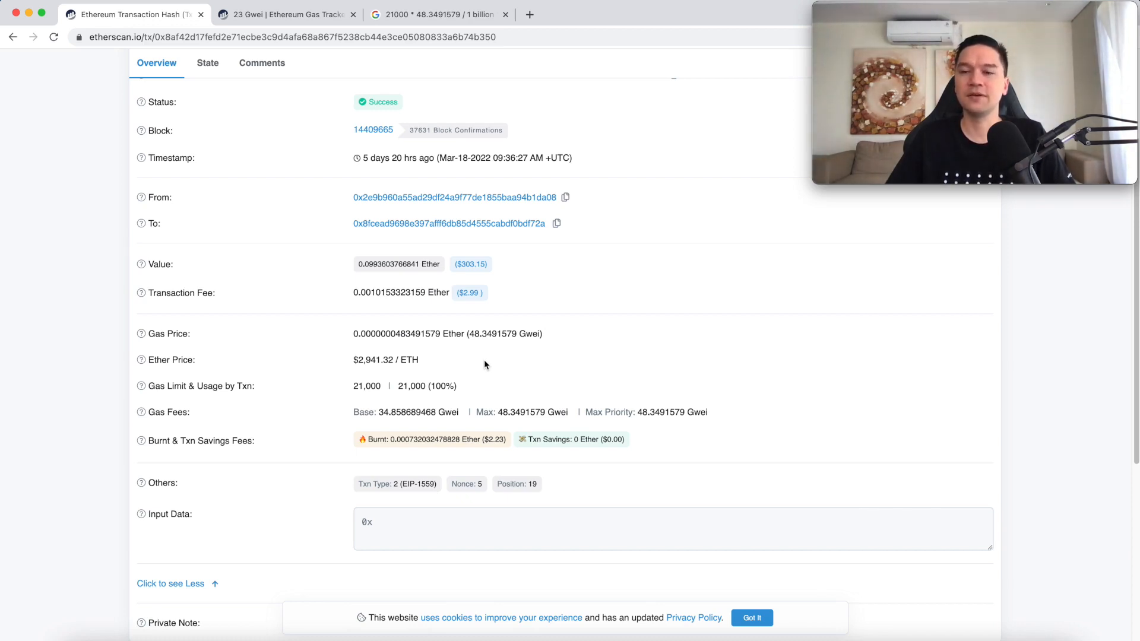
{"action": "mouse_move", "coordinate": [414, 387]}
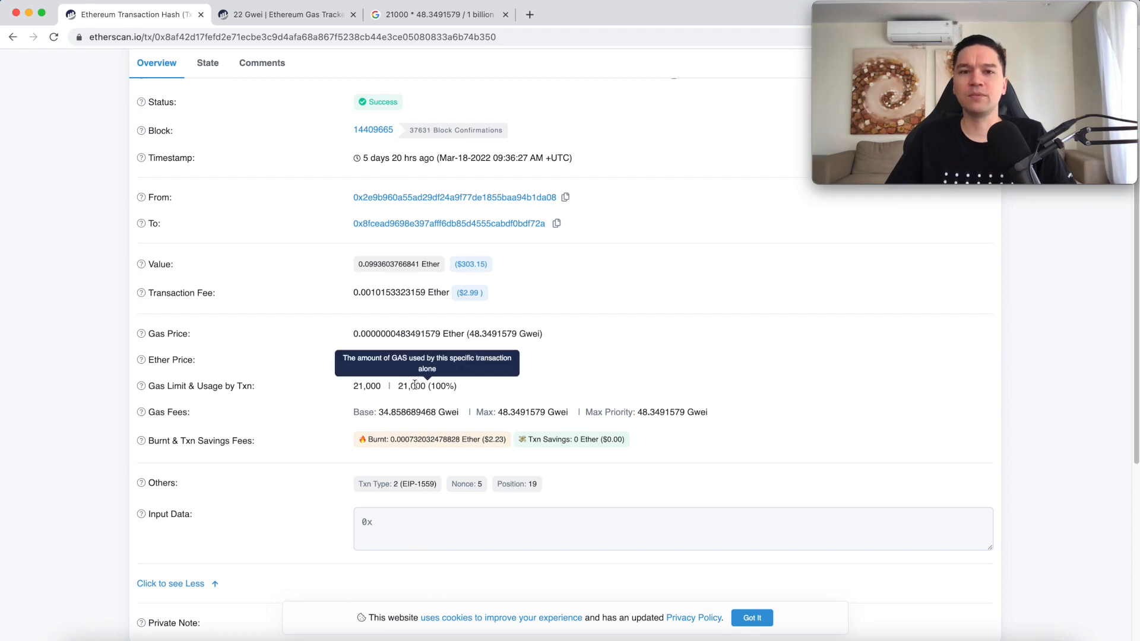